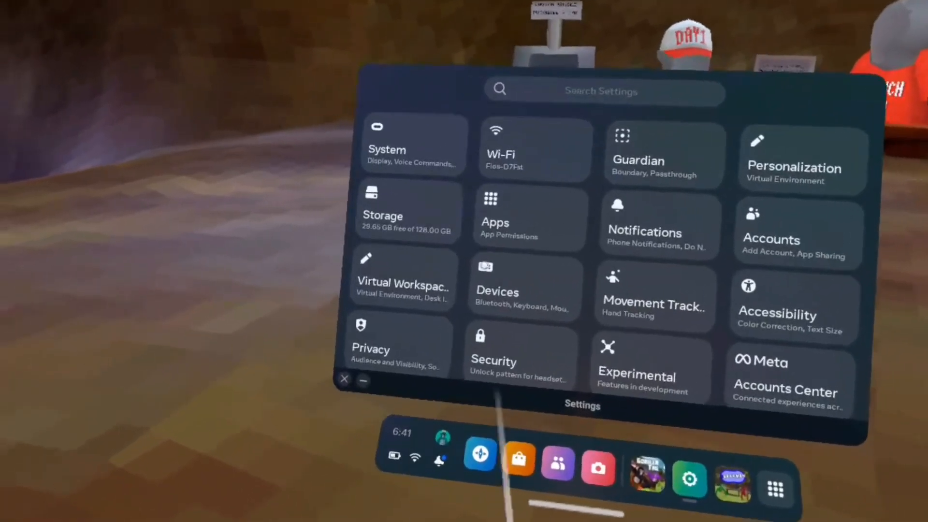
Show System > Power with Auto Wake Headset toggled on then off, Auto Sleep at 4 hours
{"action": "left_click", "coordinate": [386, 145]}
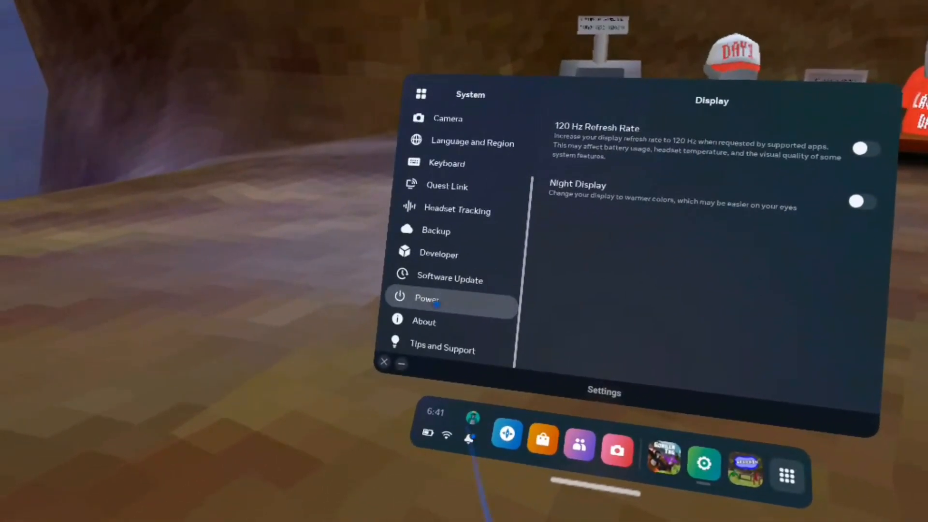
{"action": "left_click", "coordinate": [426, 298]}
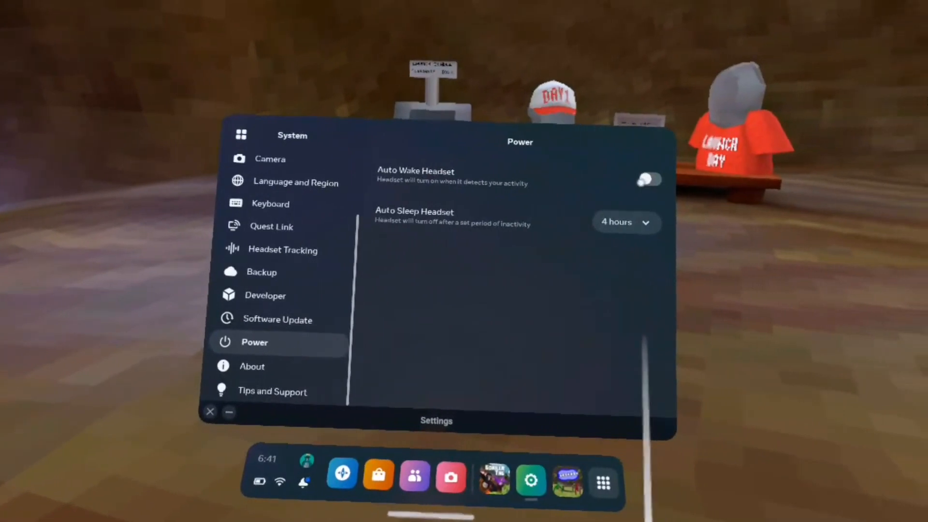
{"action": "left_click", "coordinate": [650, 180]}
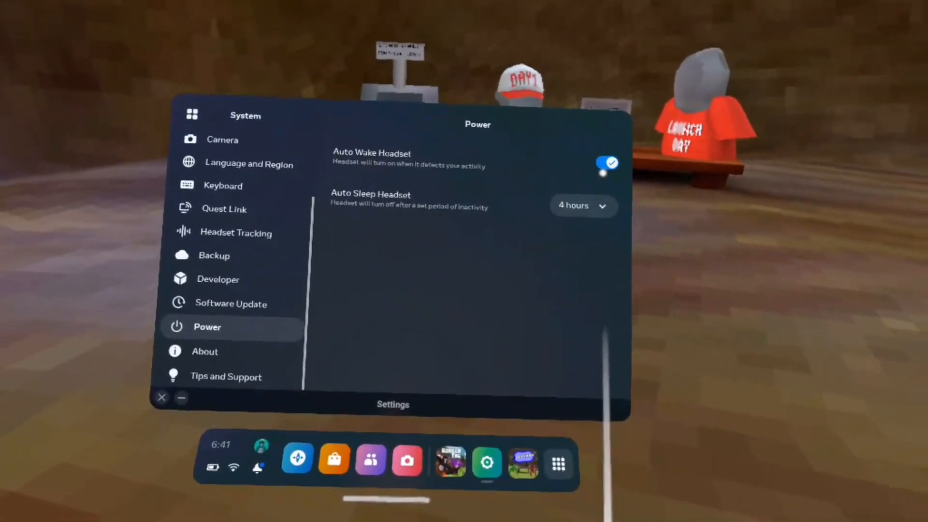
{"action": "left_click", "coordinate": [607, 162]}
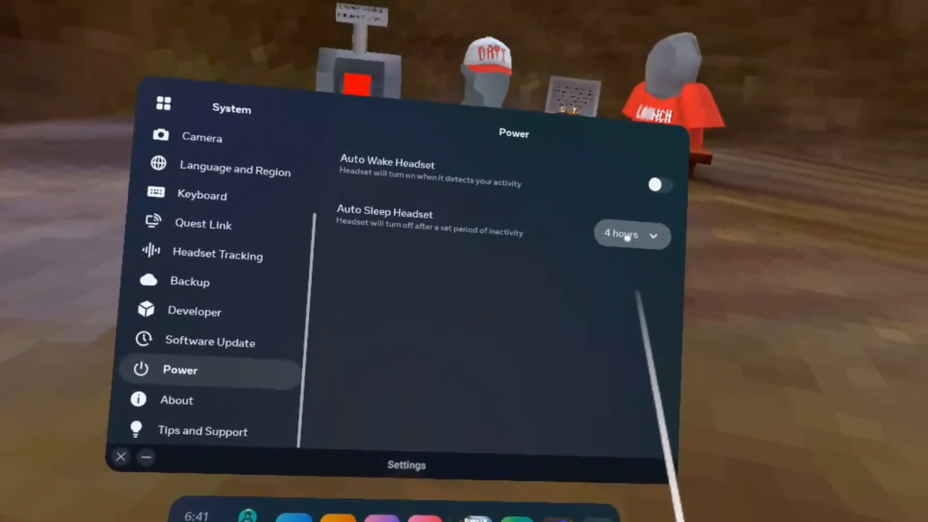